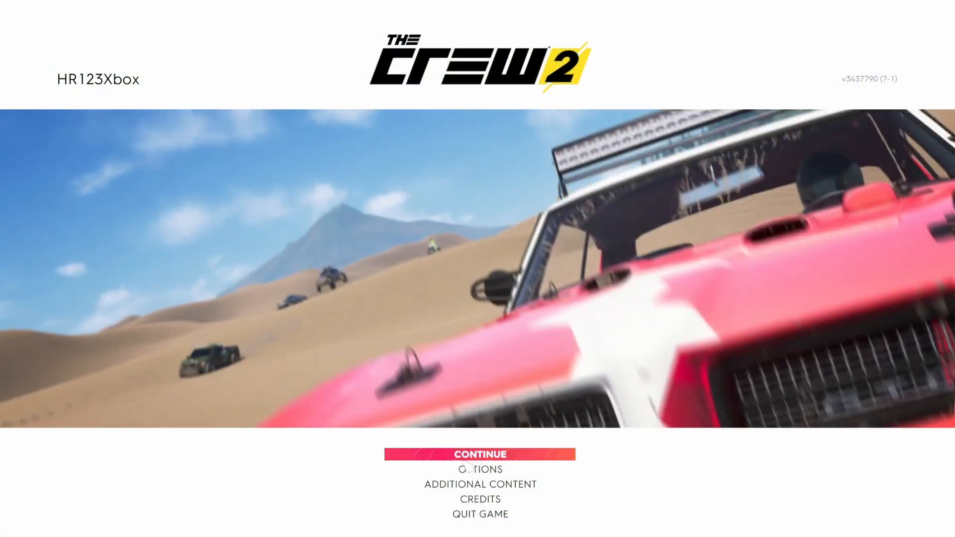
Open Options from the main menu and enter the Game Settings list
{"action": "left_click", "coordinate": [480, 469]}
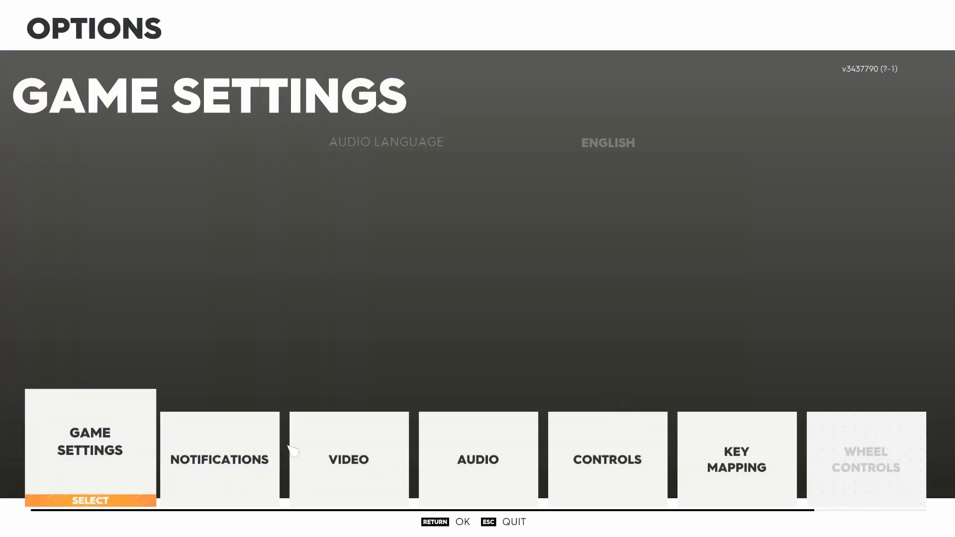
{"action": "left_click", "coordinate": [90, 449]}
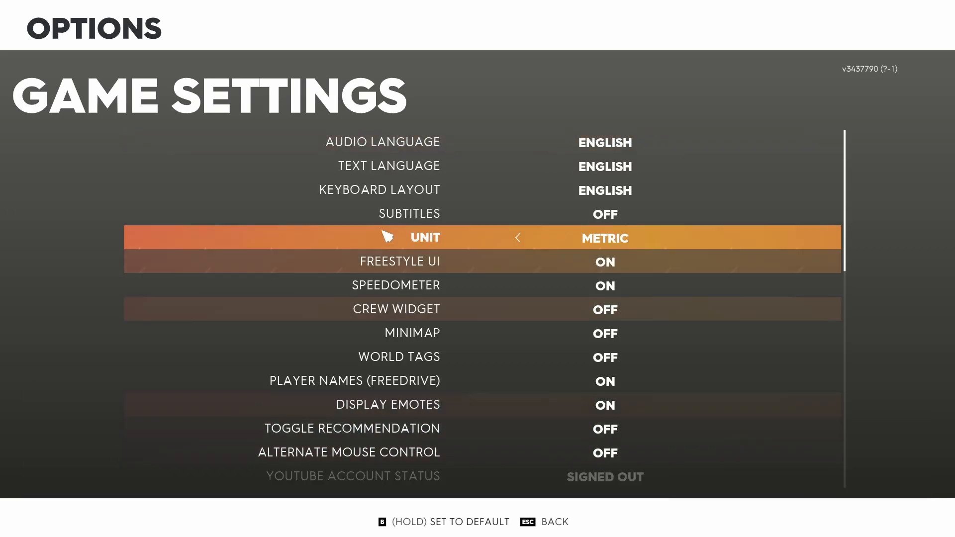
Scroll the Game Settings down to the 3D GPS Jetsprint toggle, then exit to the main menu
{"action": "scroll", "scroll_direction": "down", "scroll_amount": 3}
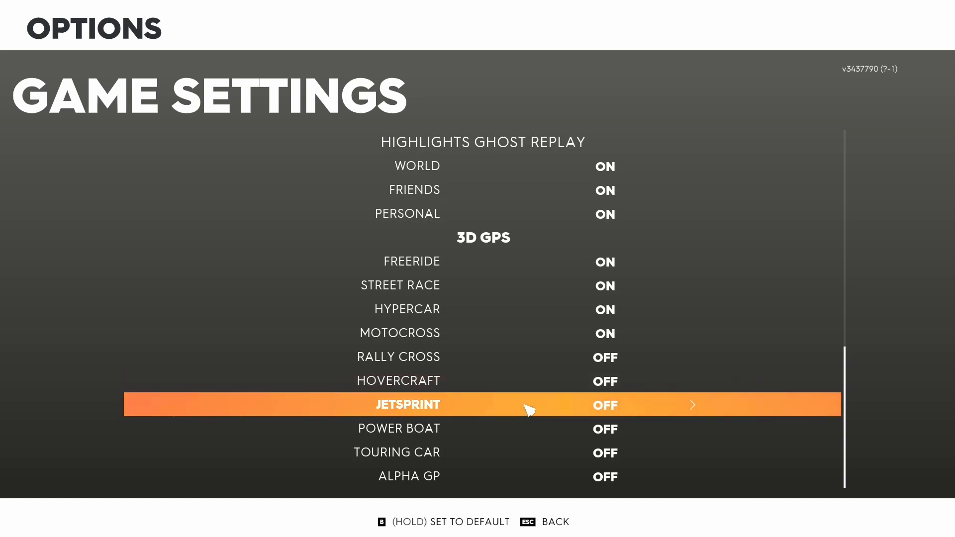
{"action": "key", "text": "Escape"}
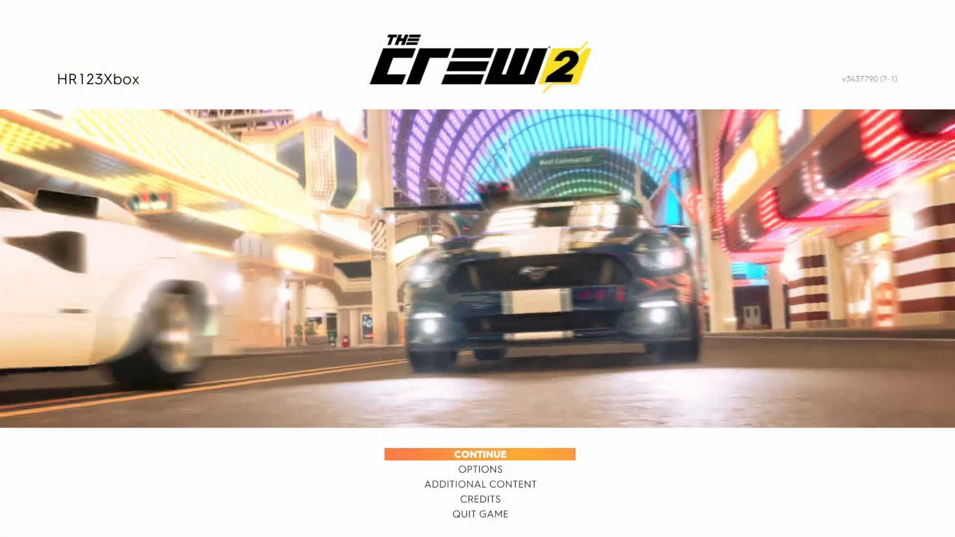